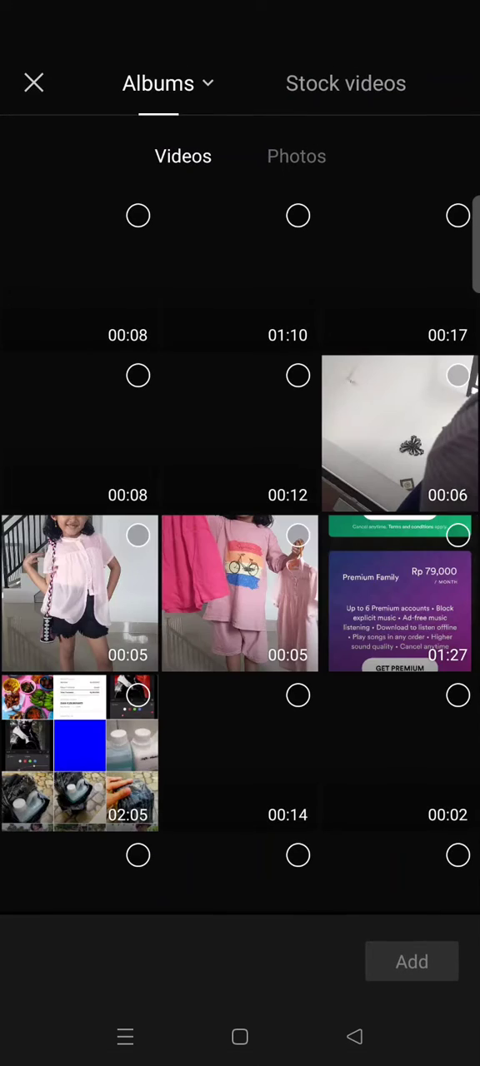
# - Switch the album picker to Photos and return to the editing timeline with Overlay options
pyautogui.click(297, 156)
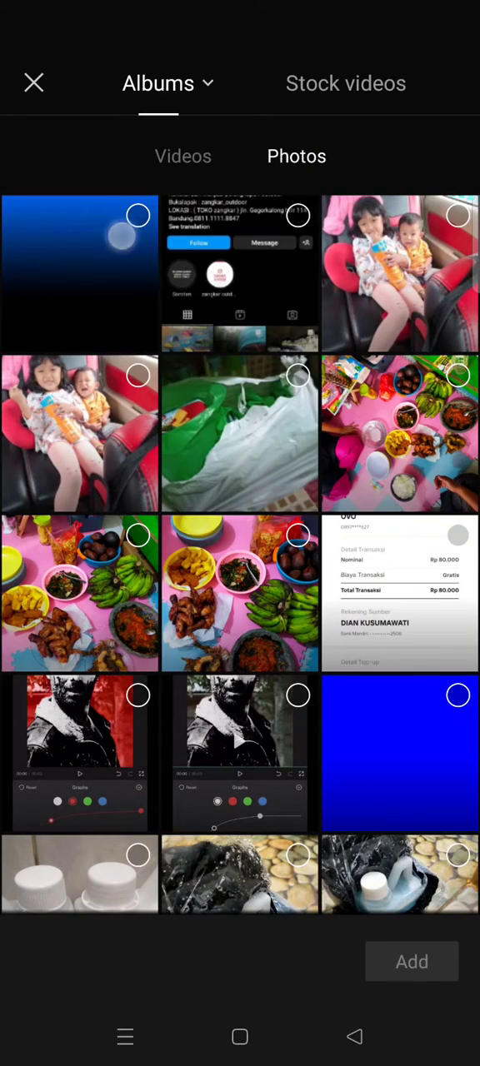
pyautogui.click(411, 961)
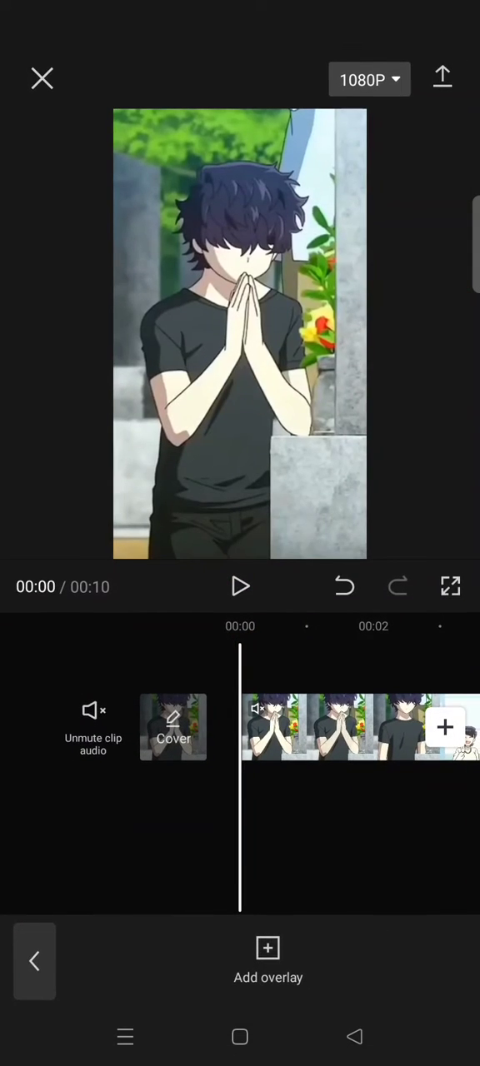
pyautogui.click(267, 958)
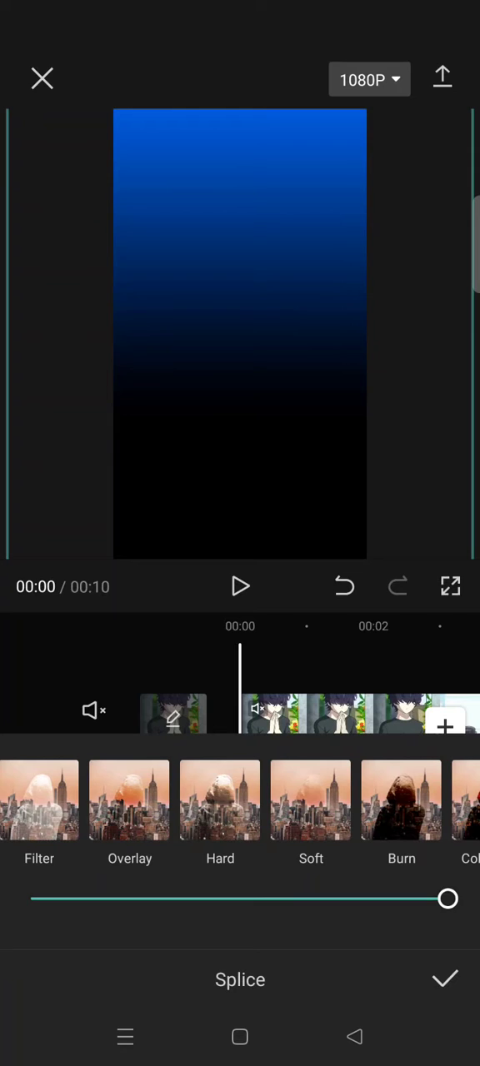
# - Blend the gradient overlay in Soft mode at about 67 opacity and preview the clip
pyautogui.hscroll(-3)
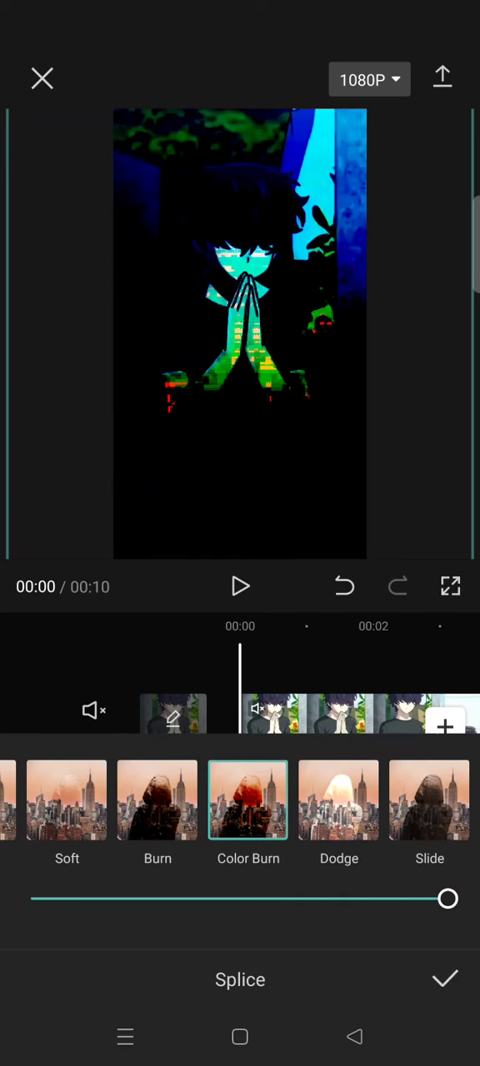
pyautogui.click(67, 800)
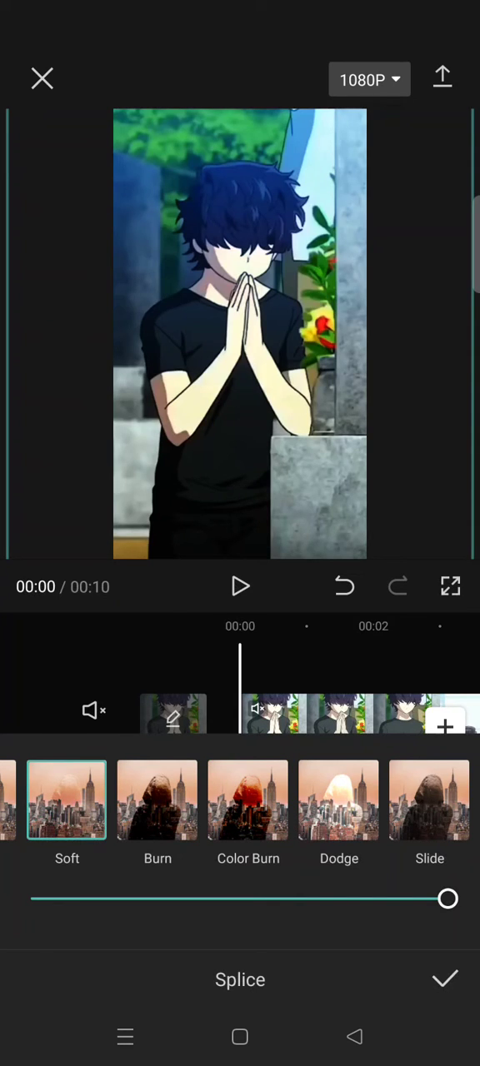
pyautogui.moveTo(447, 899); pyautogui.dragTo(310, 899)
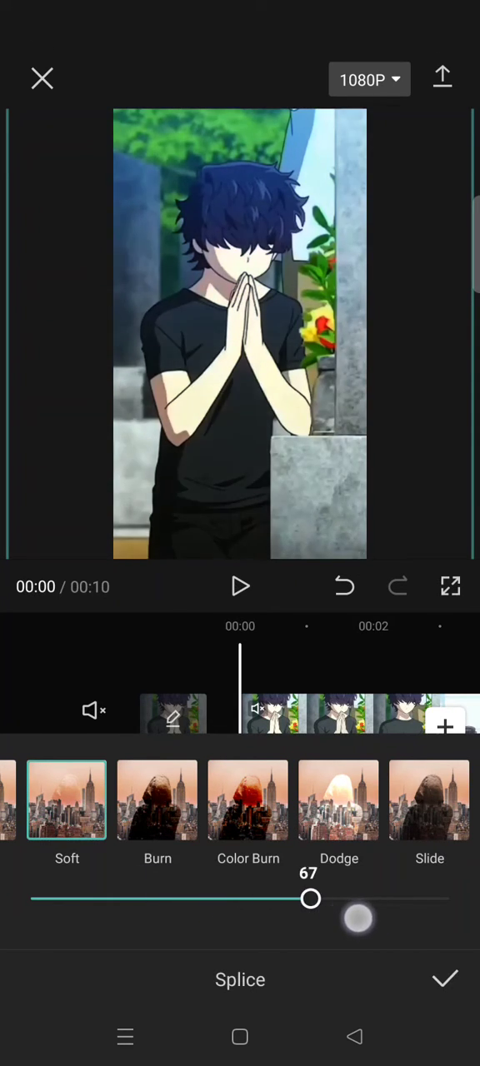
pyautogui.moveTo(309, 900); pyautogui.dragTo(446, 899)
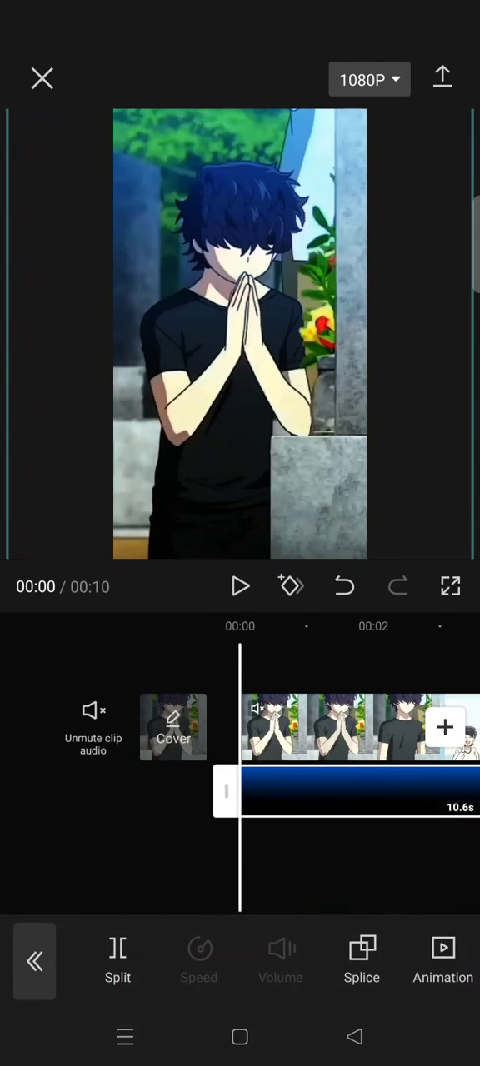
pyautogui.click(240, 586)
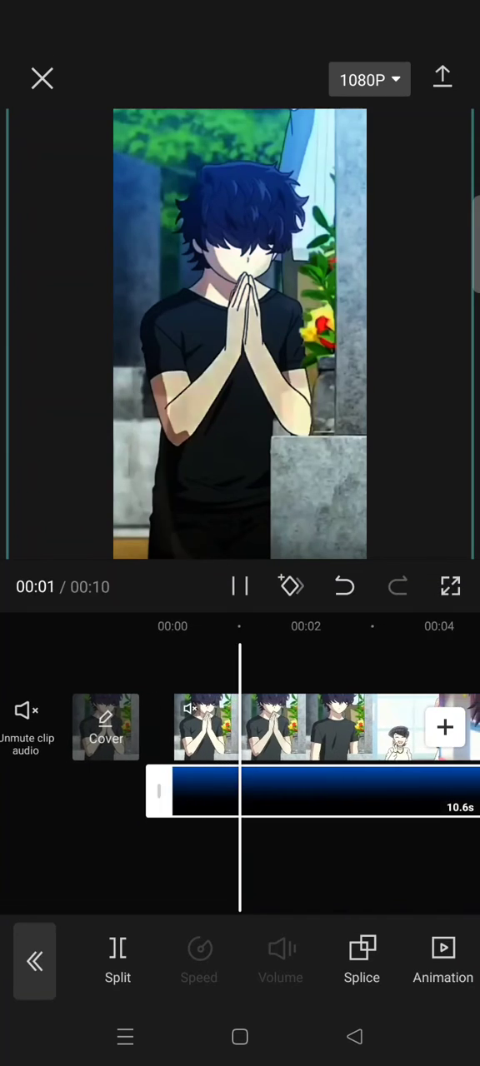